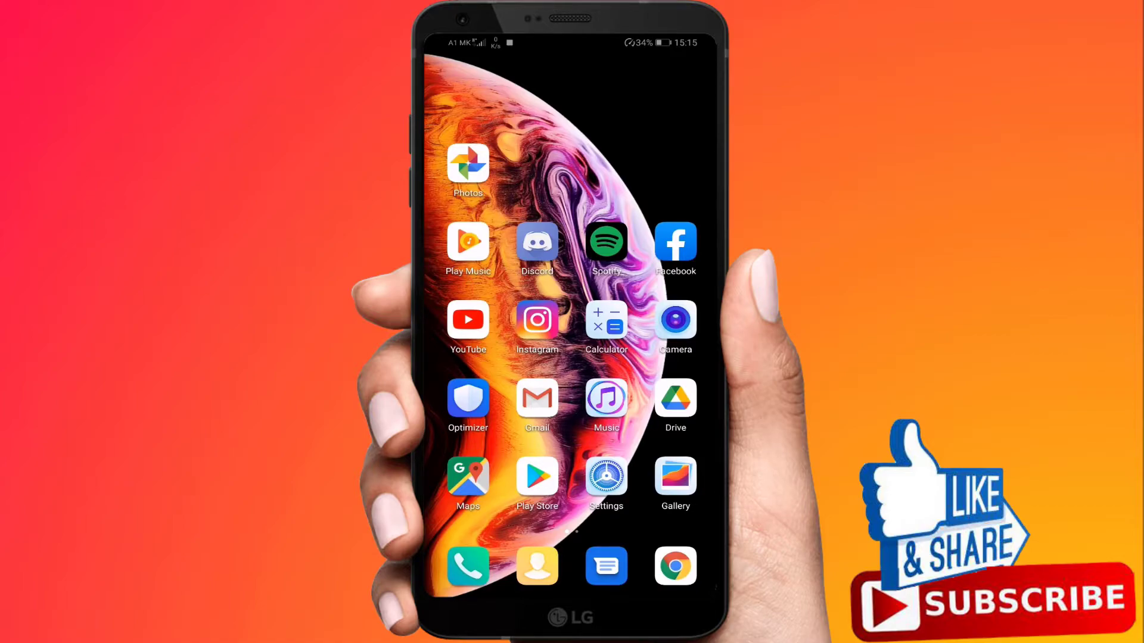
Launch Discord and reveal the test server's channel list.
{"action": "left_click", "coordinate": [536, 241]}
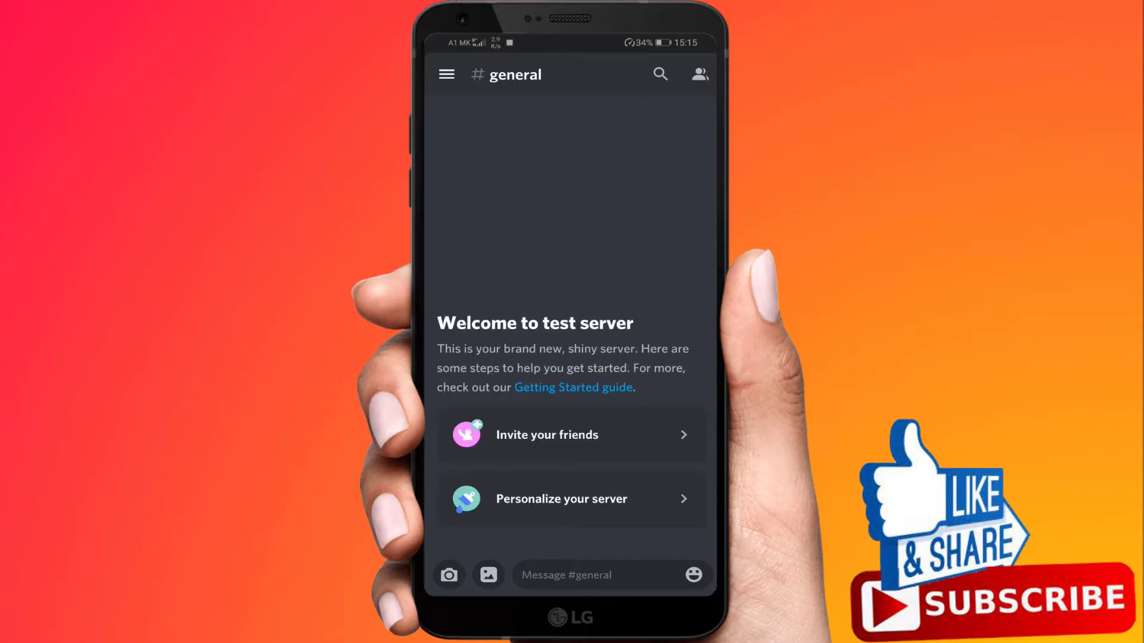
{"action": "left_click", "coordinate": [446, 74]}
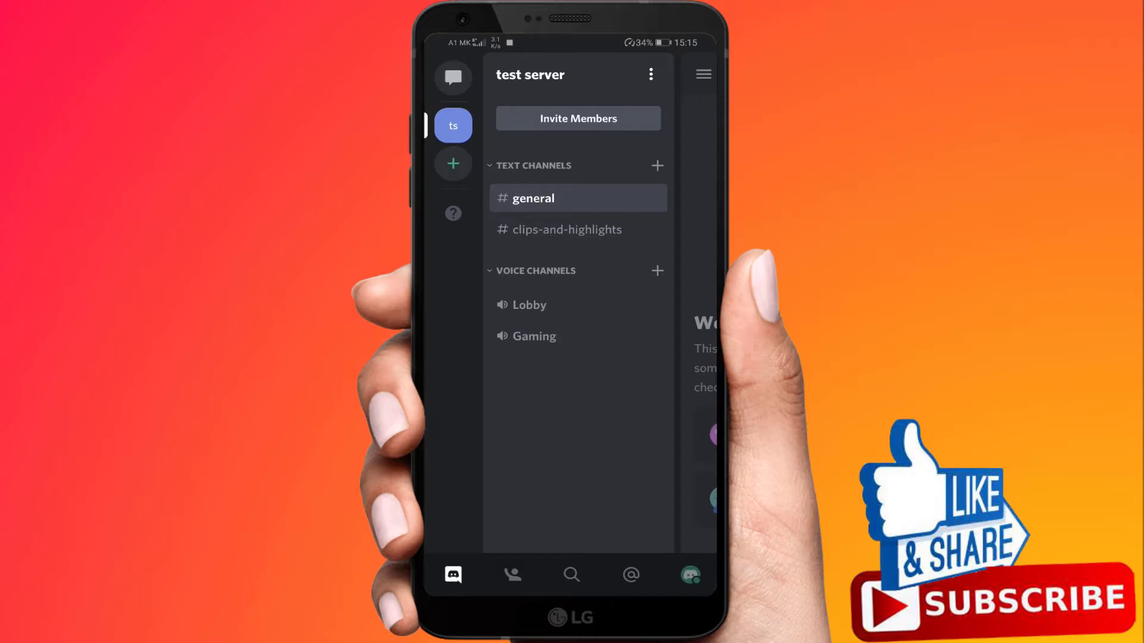
Open User Settings from the profile avatar and go to the Behavior page.
{"action": "left_click", "coordinate": [689, 575]}
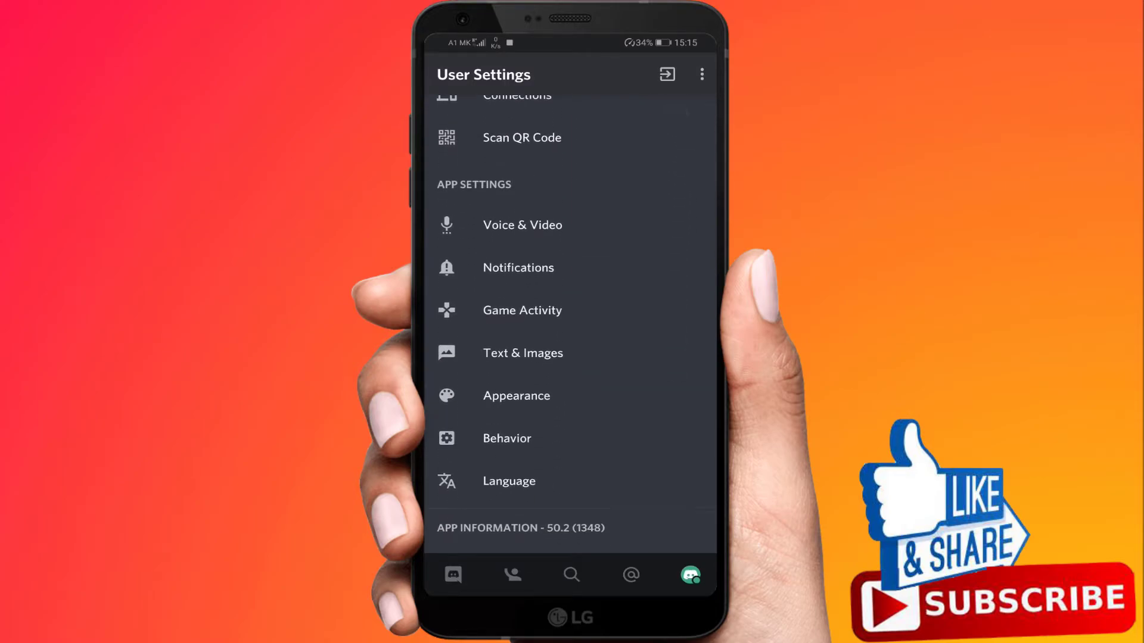
{"action": "left_click", "coordinate": [506, 438]}
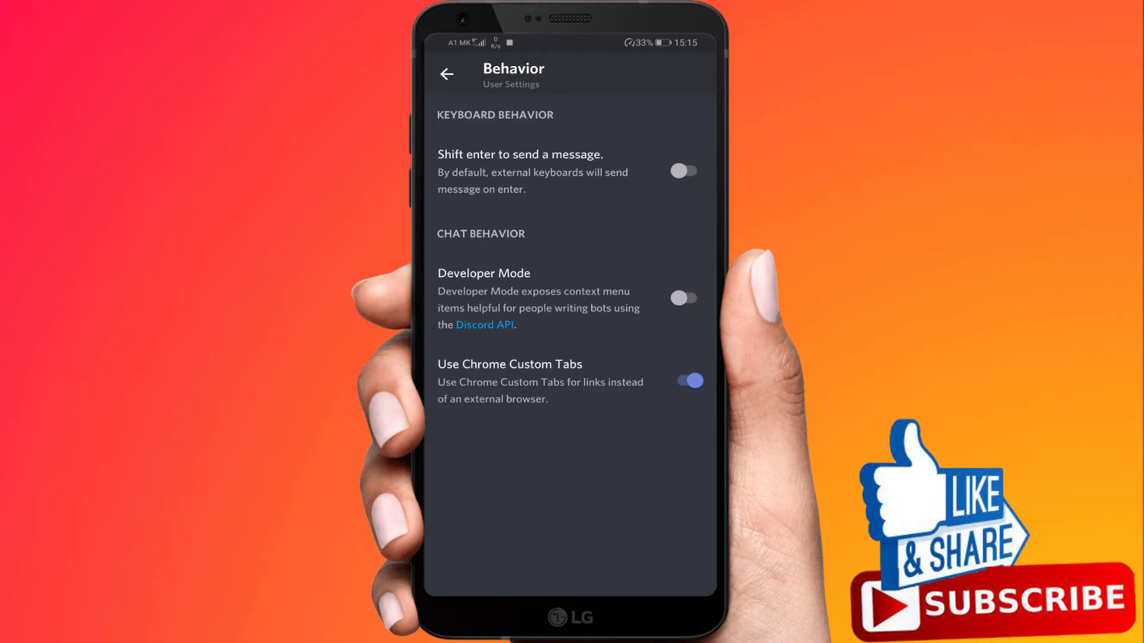
Switch the Developer Mode toggle on in Behavior settings.
{"action": "left_click", "coordinate": [683, 298]}
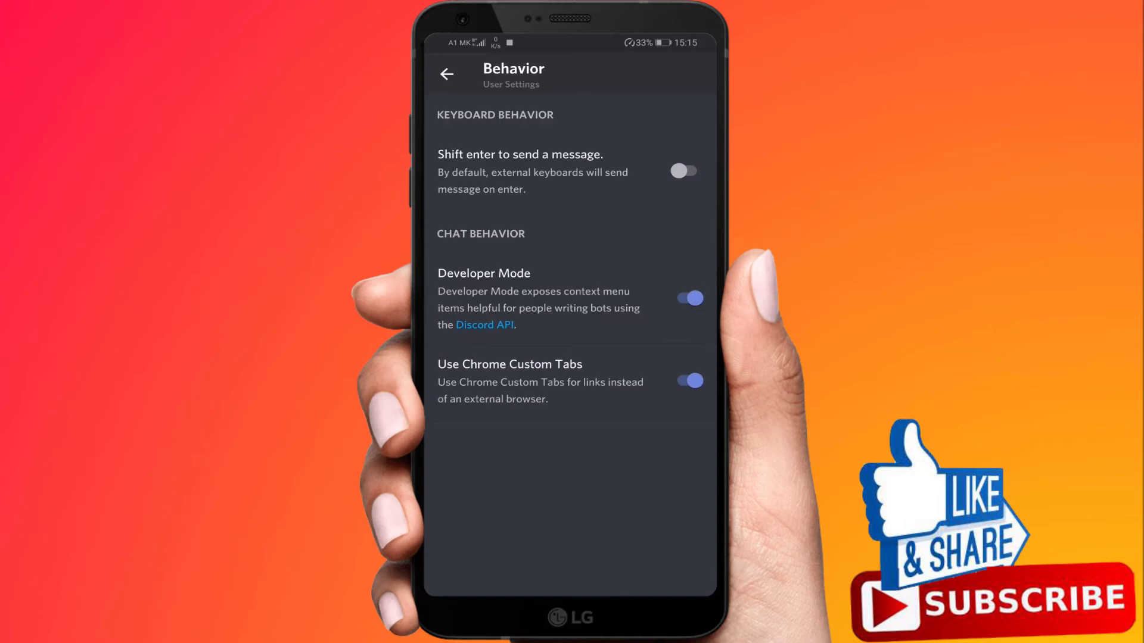